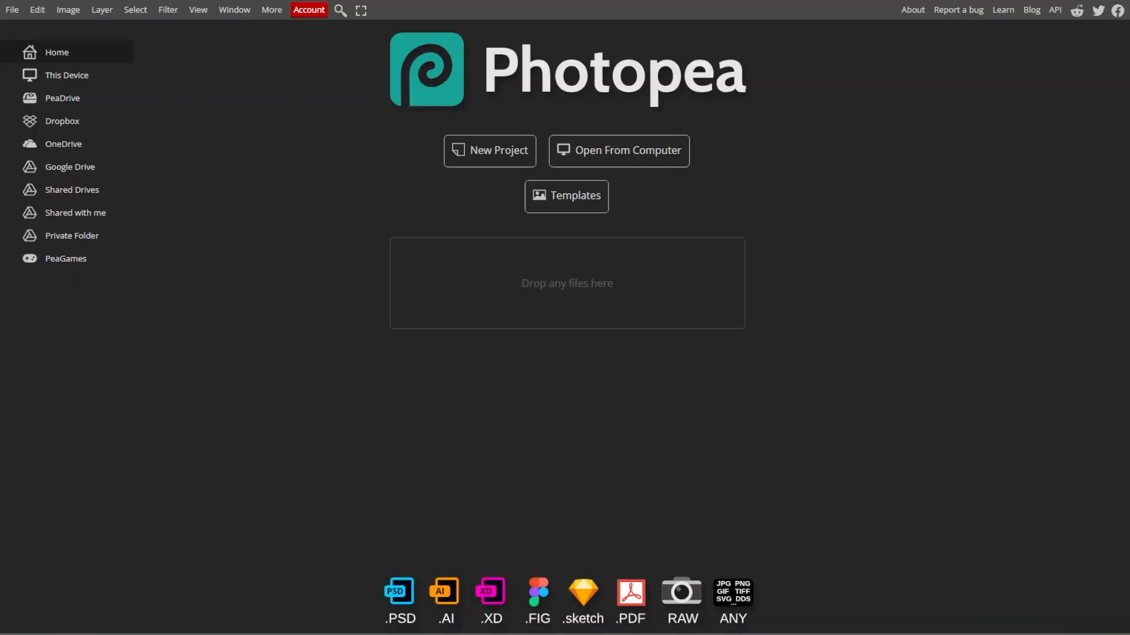
- Open the couple-in-sky photo and place pen anchor points along the woman's leg
click(11, 9)
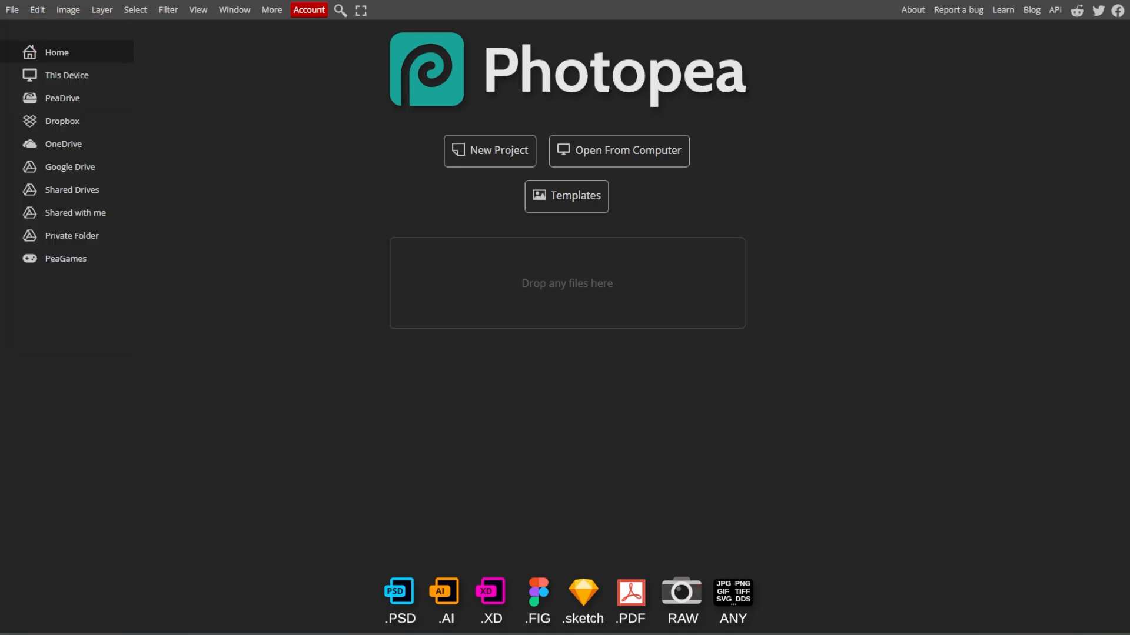
click(618, 150)
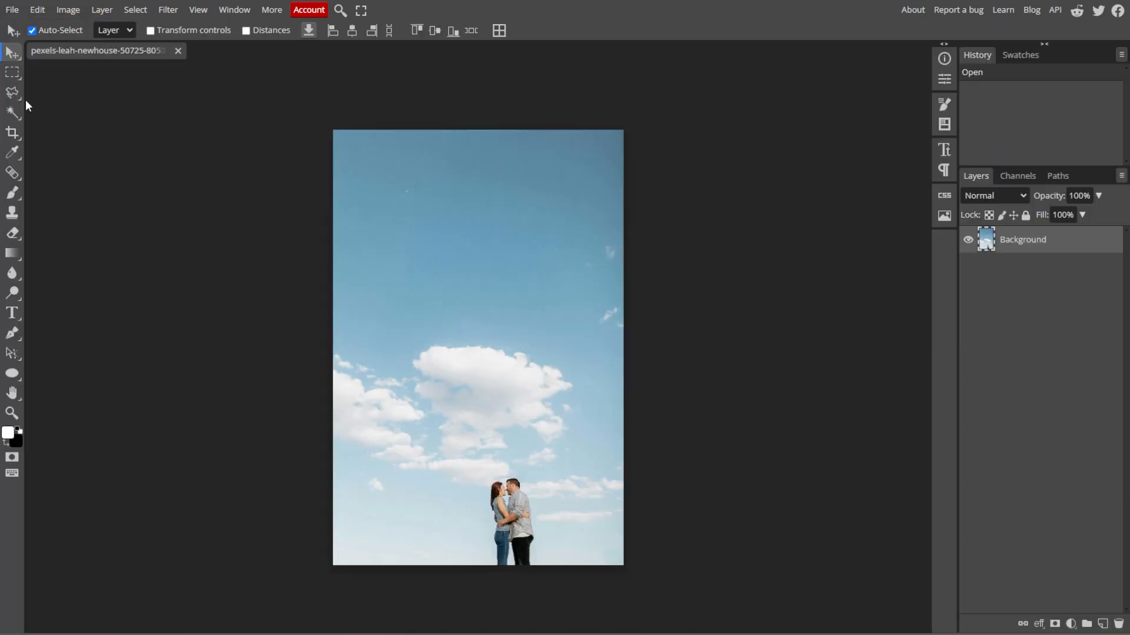
click(11, 92)
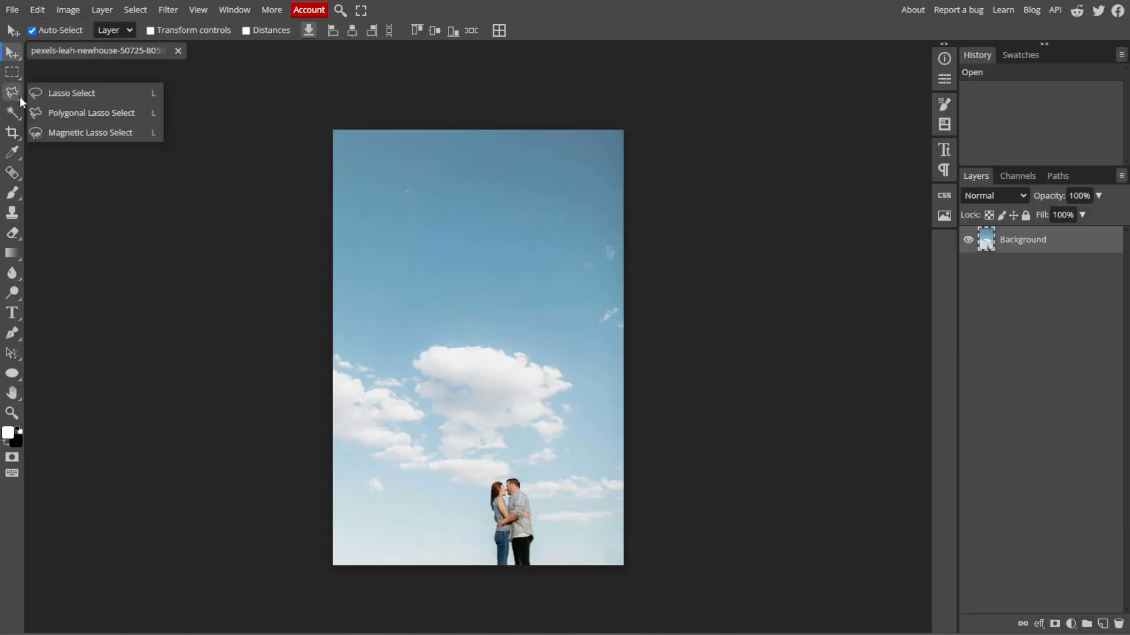
click(12, 113)
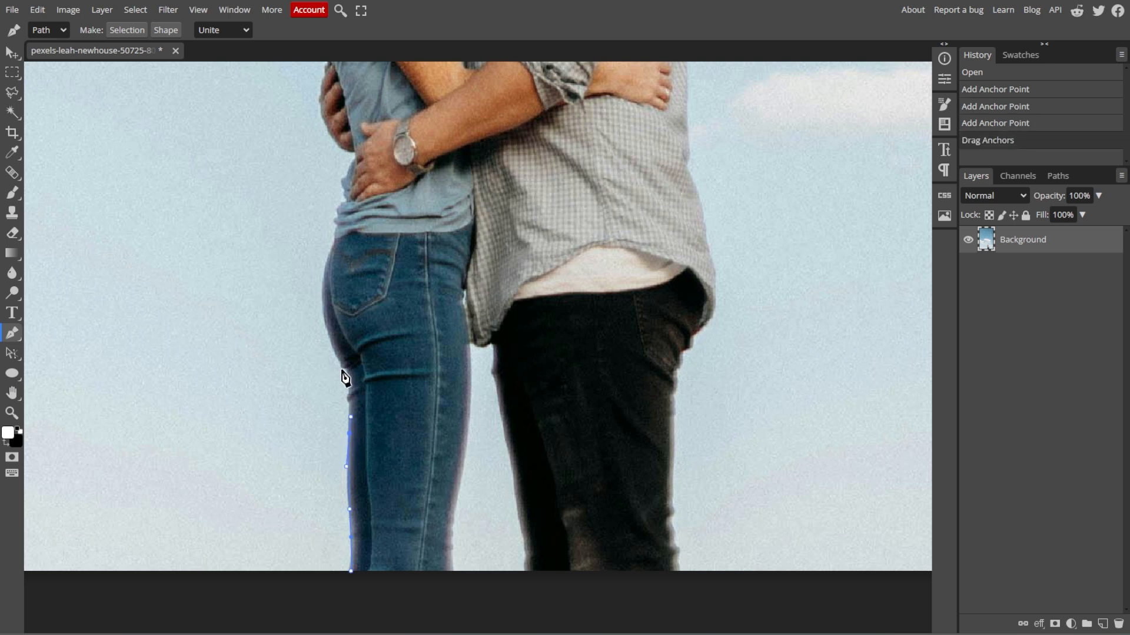
click(344, 219)
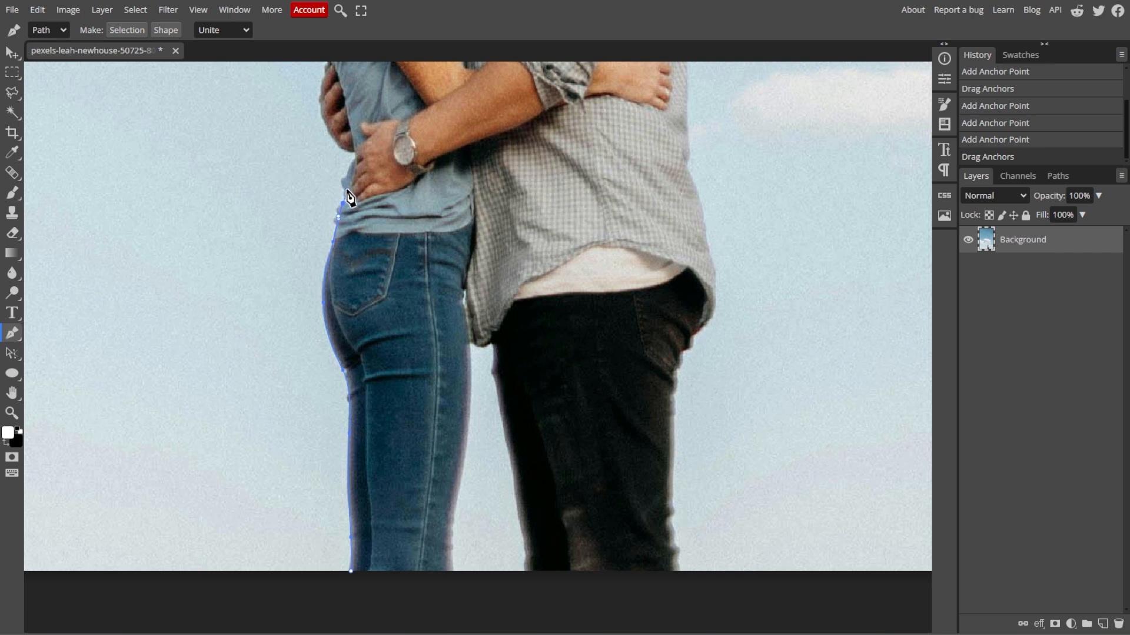
click(13, 112)
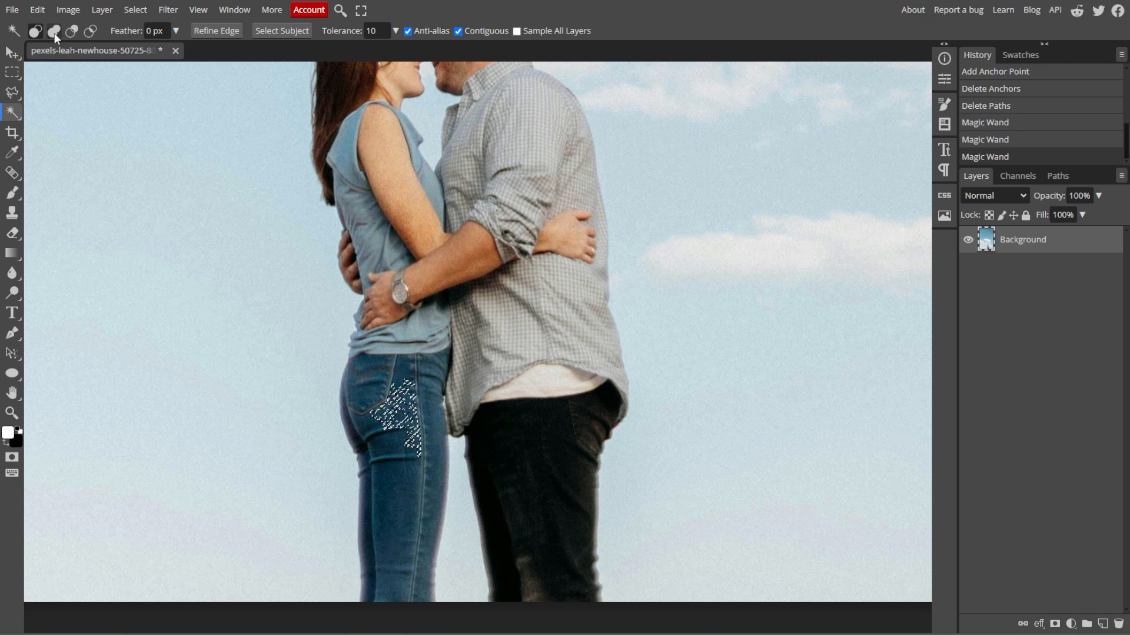
- Add Magic Wand clicks around the couple until they are fully selected
click(327, 180)
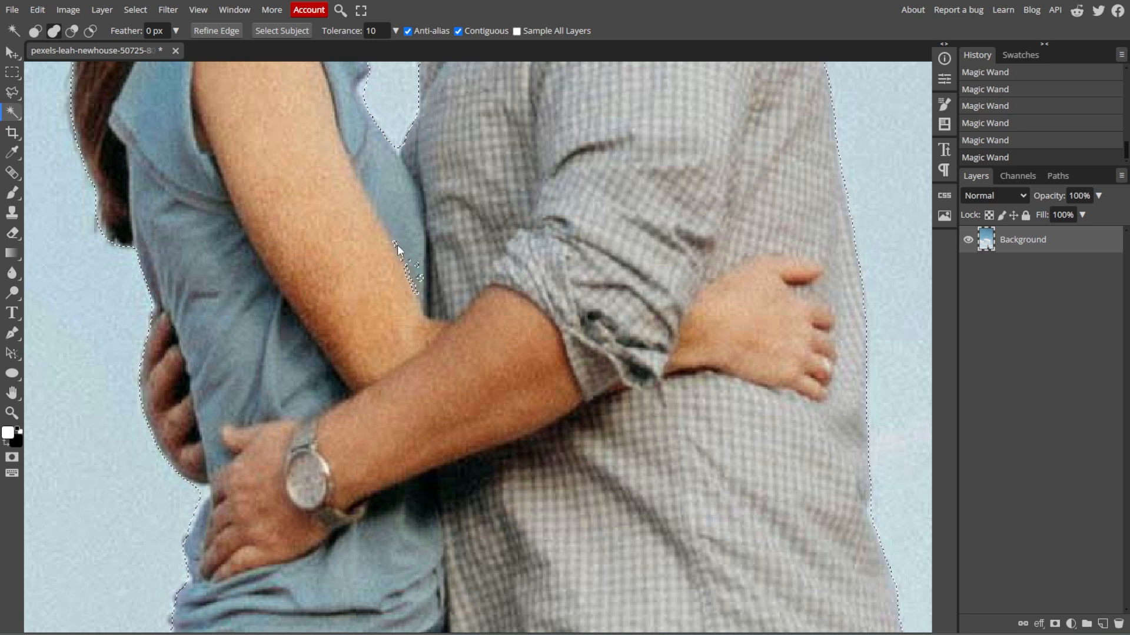
mouse_move(411, 291)
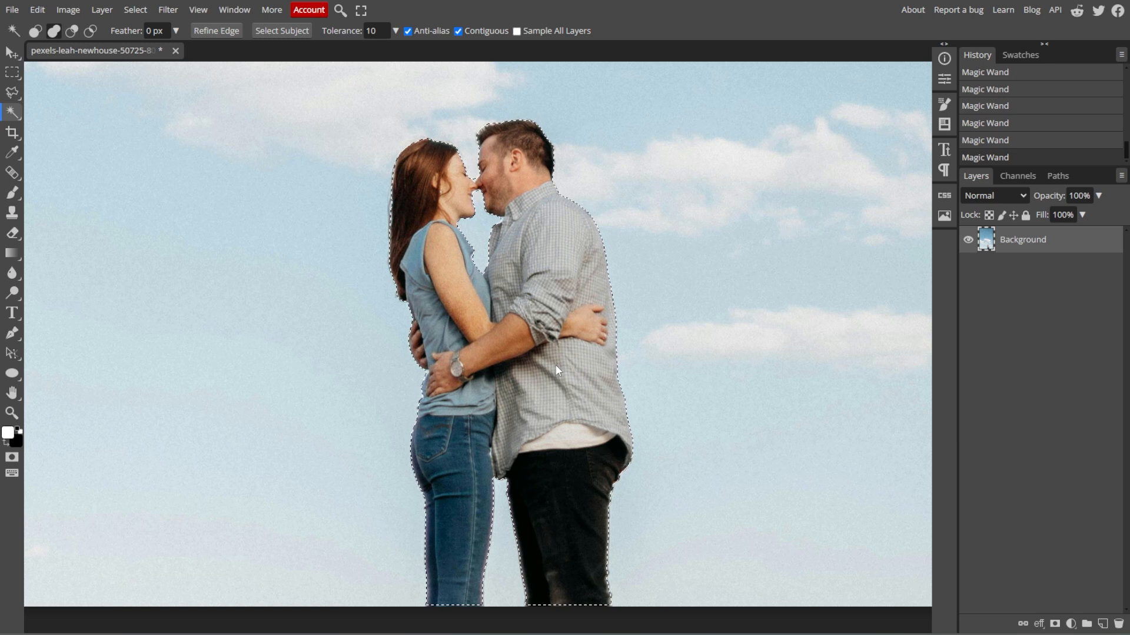
click(135, 9)
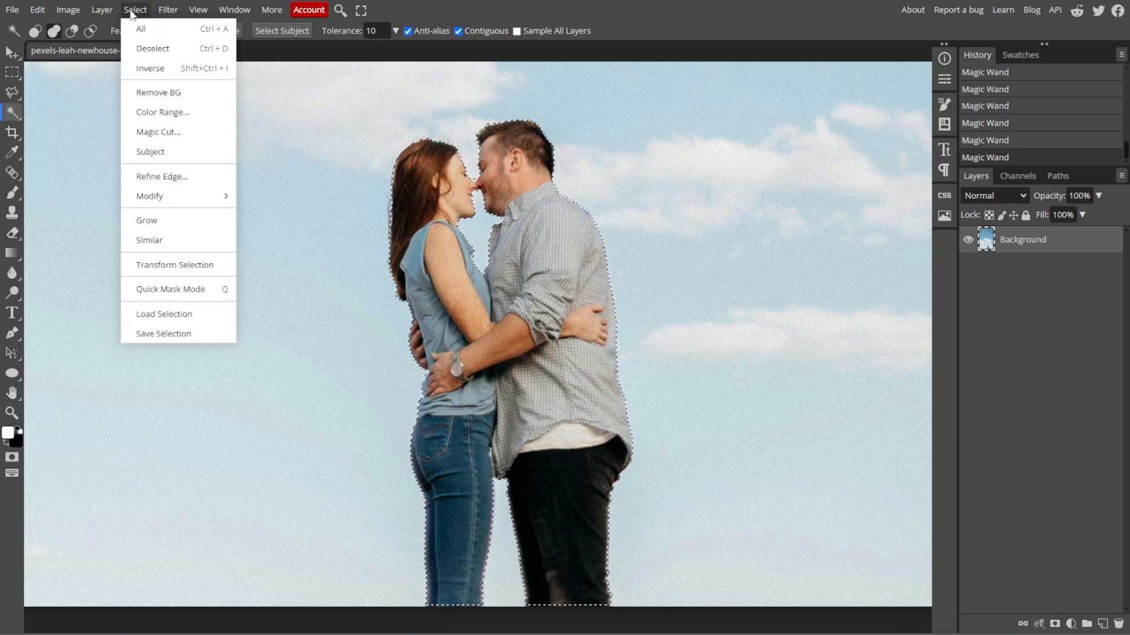
- Invert the selection so the sky around the couple is selected
click(150, 69)
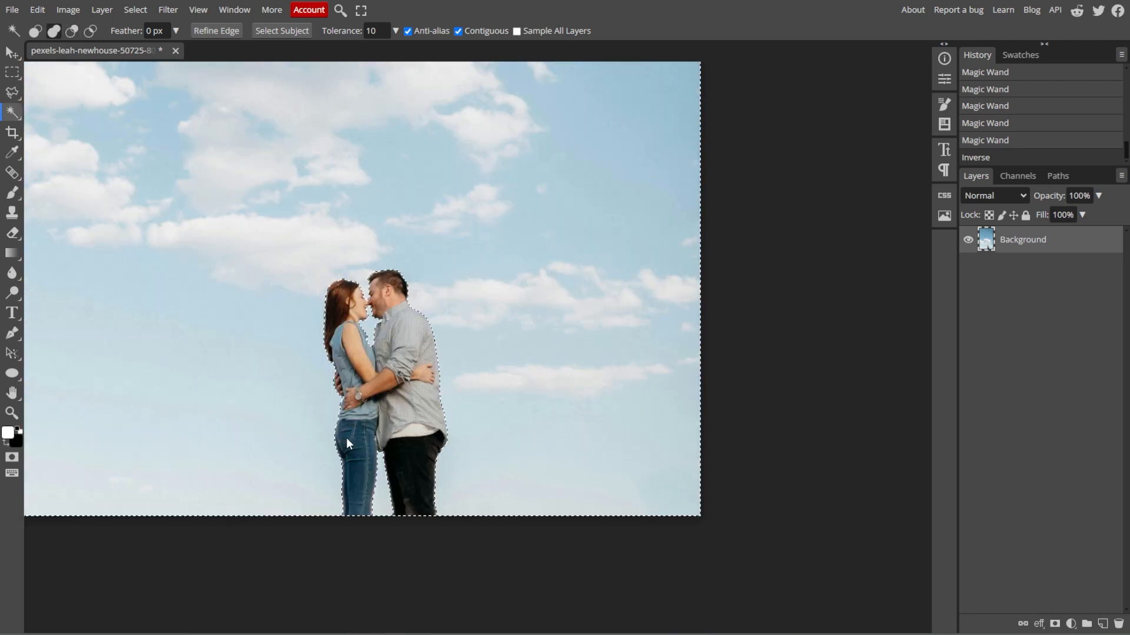
click(135, 10)
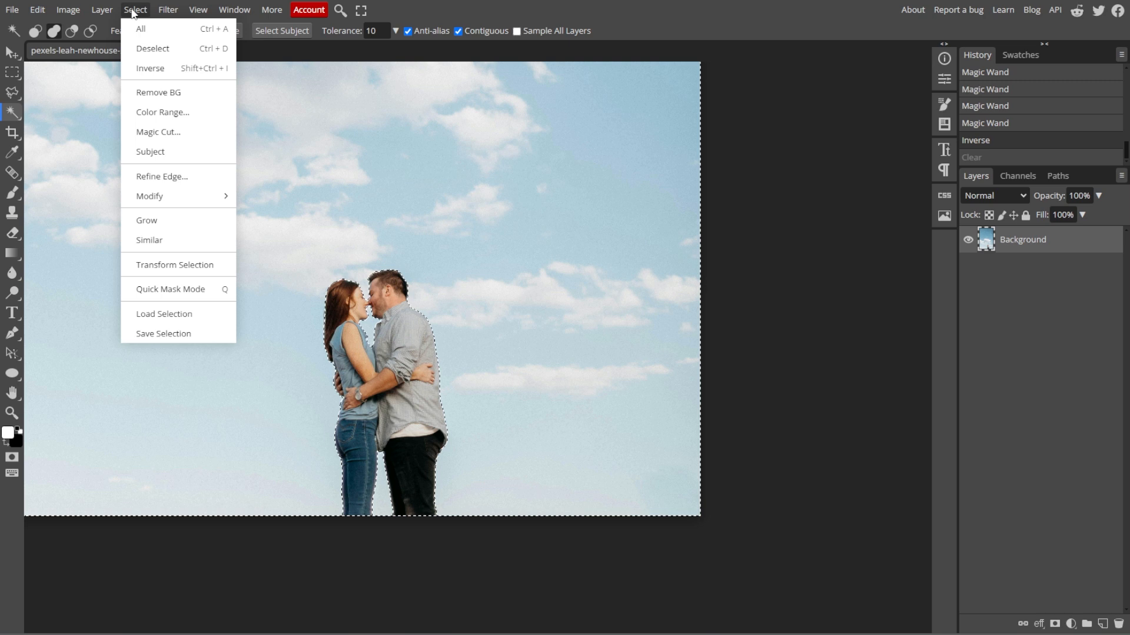
- Add a sky-masked Hue/Saturation adjustment layer deepening the blue, toggling it to compare
click(102, 10)
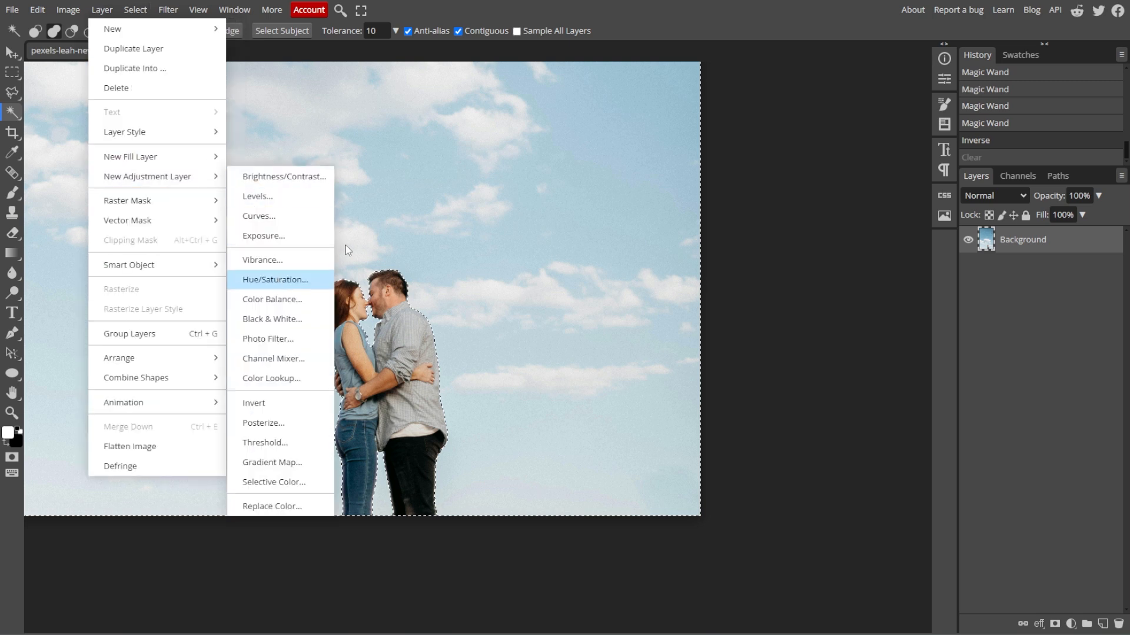
click(274, 279)
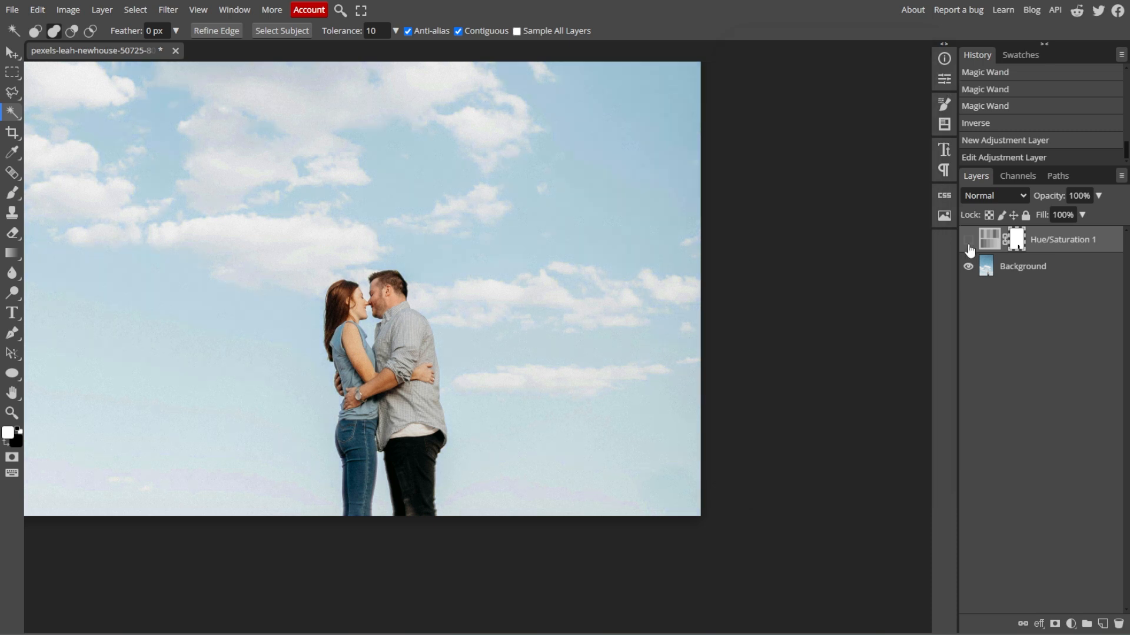
click(67, 9)
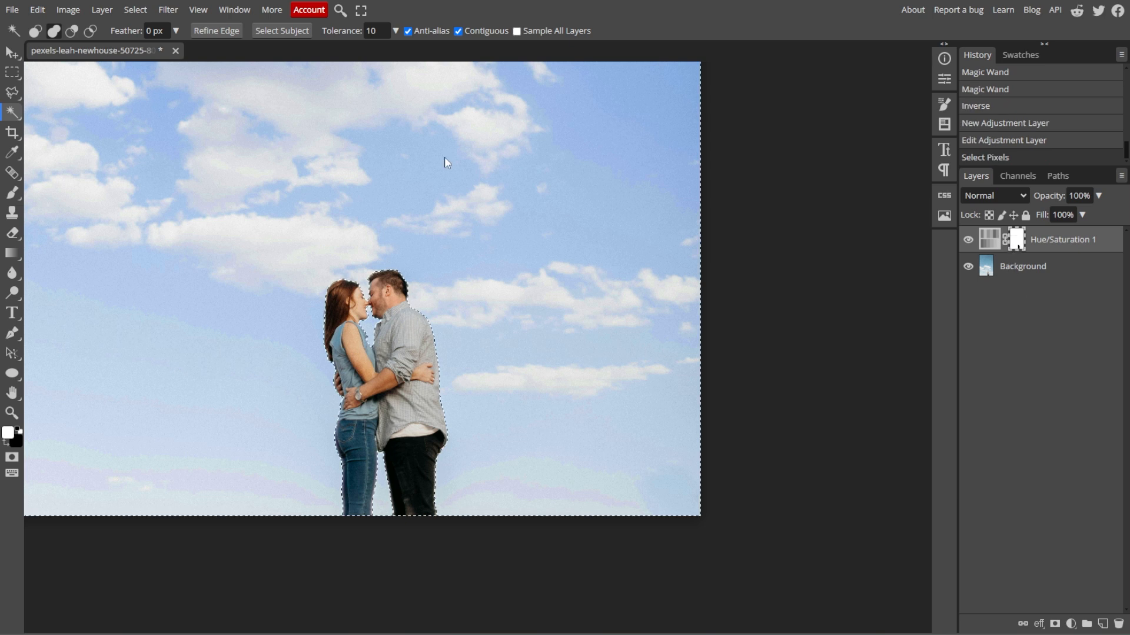
- Add a Curves adjustment layer above Hue/Saturation 1, darkening the sky to stronger blue
click(101, 9)
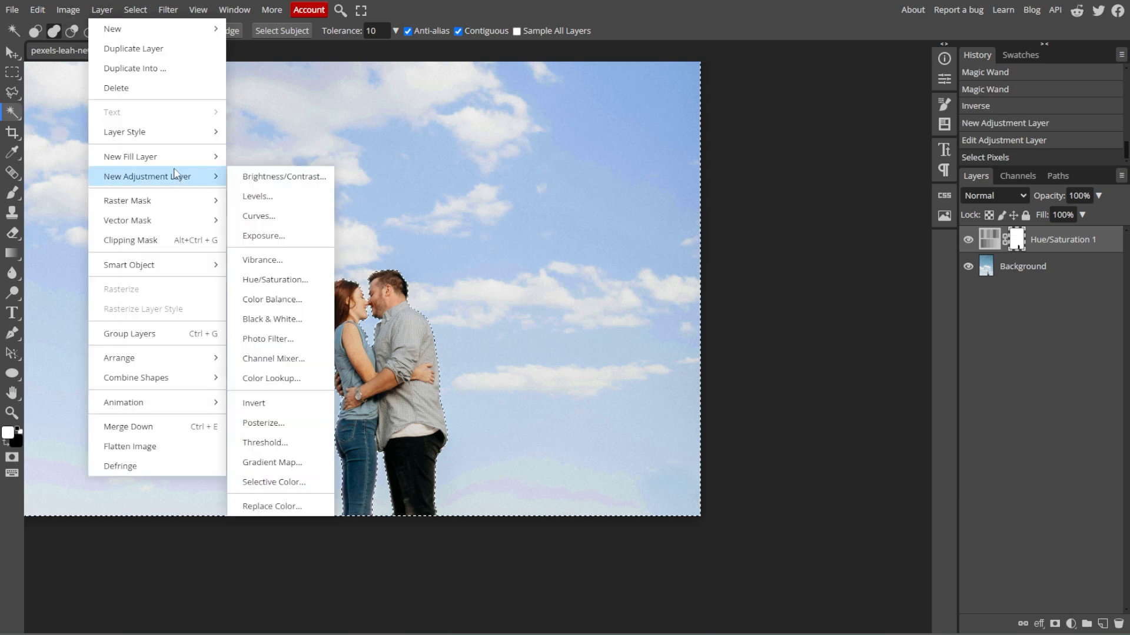
mouse_move(277, 260)
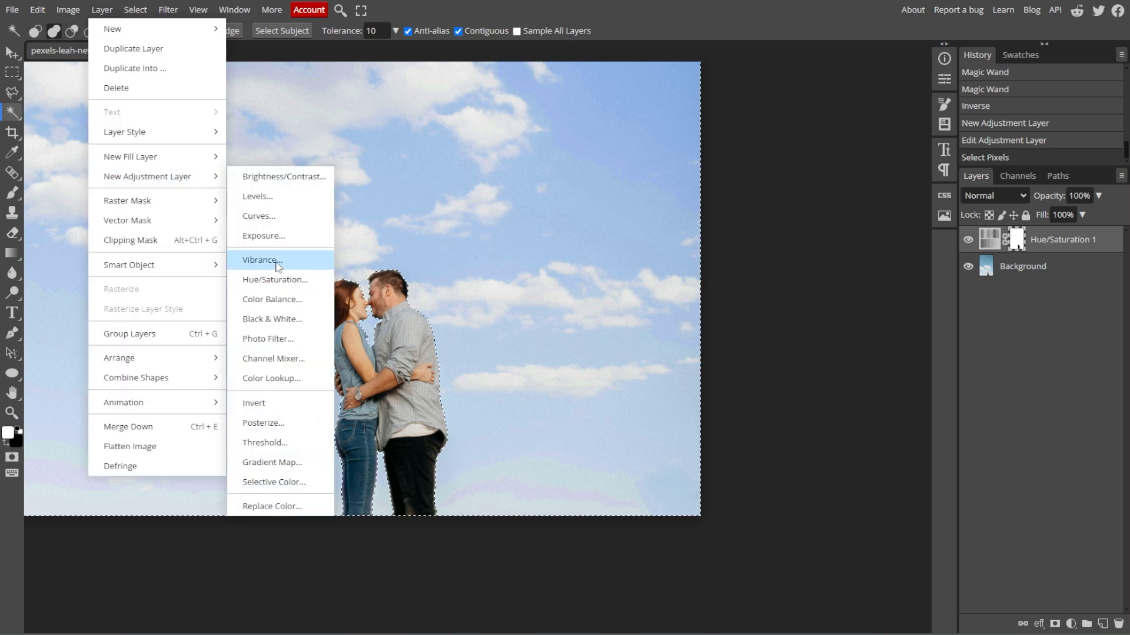
click(258, 215)
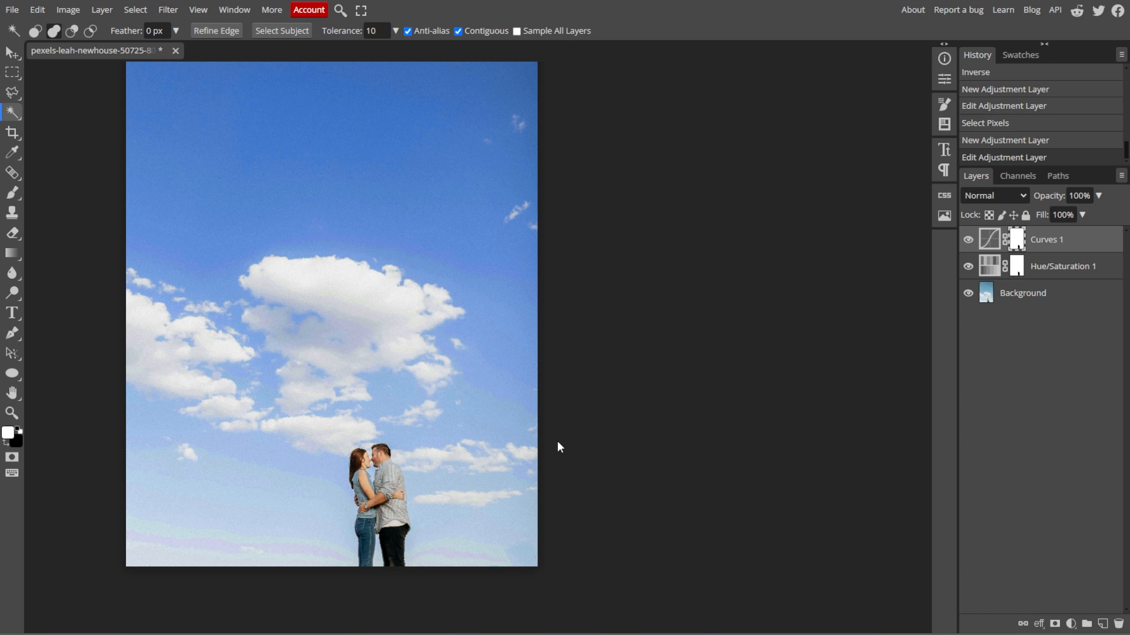
mouse_move(12, 9)
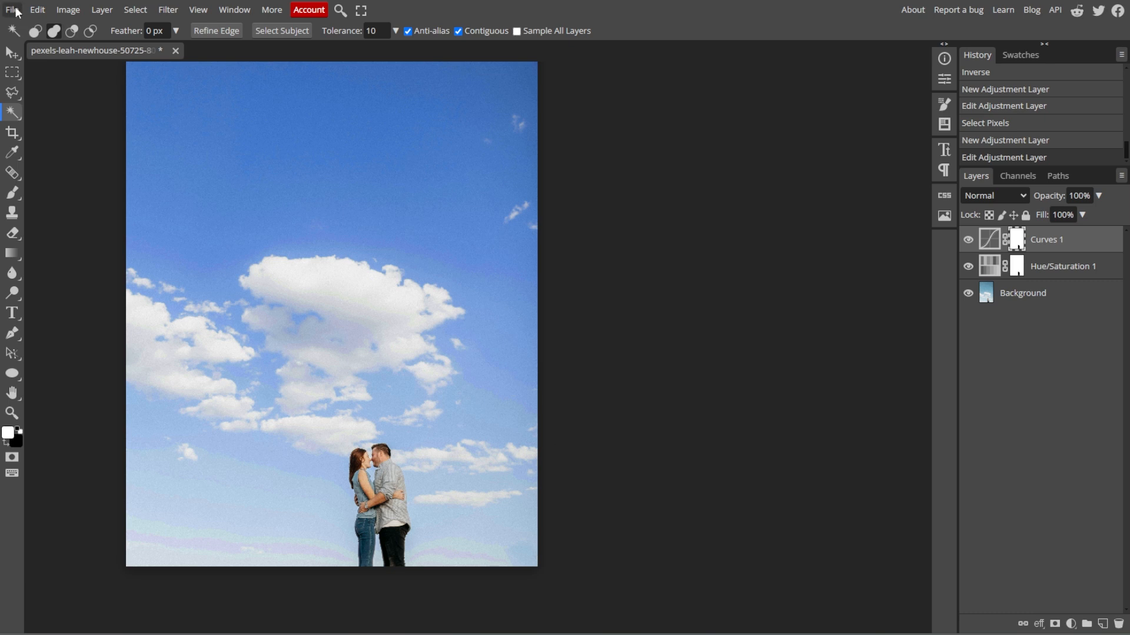
- Export as PNG, showing the Save for web preview at 3648 × 5472 px
click(11, 10)
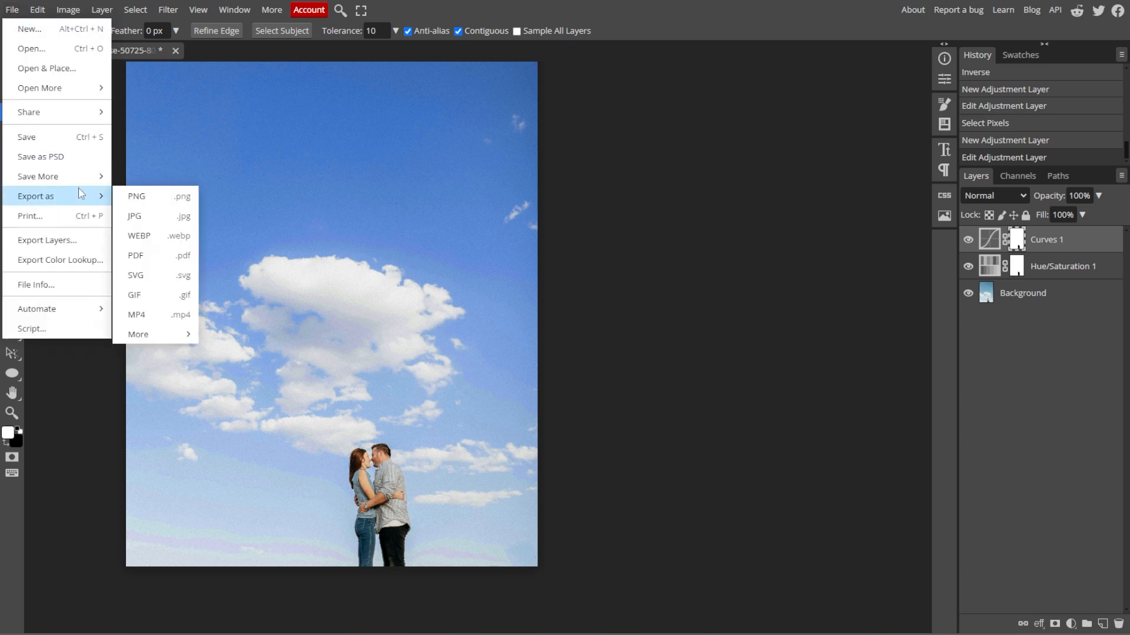
mouse_move(136, 196)
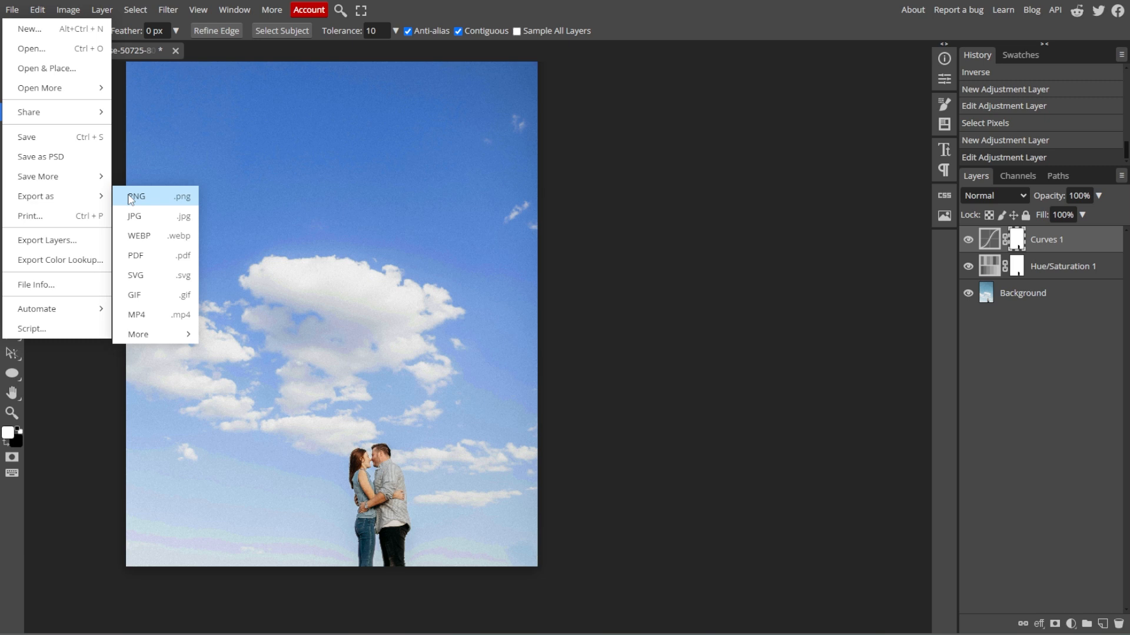
click(138, 196)
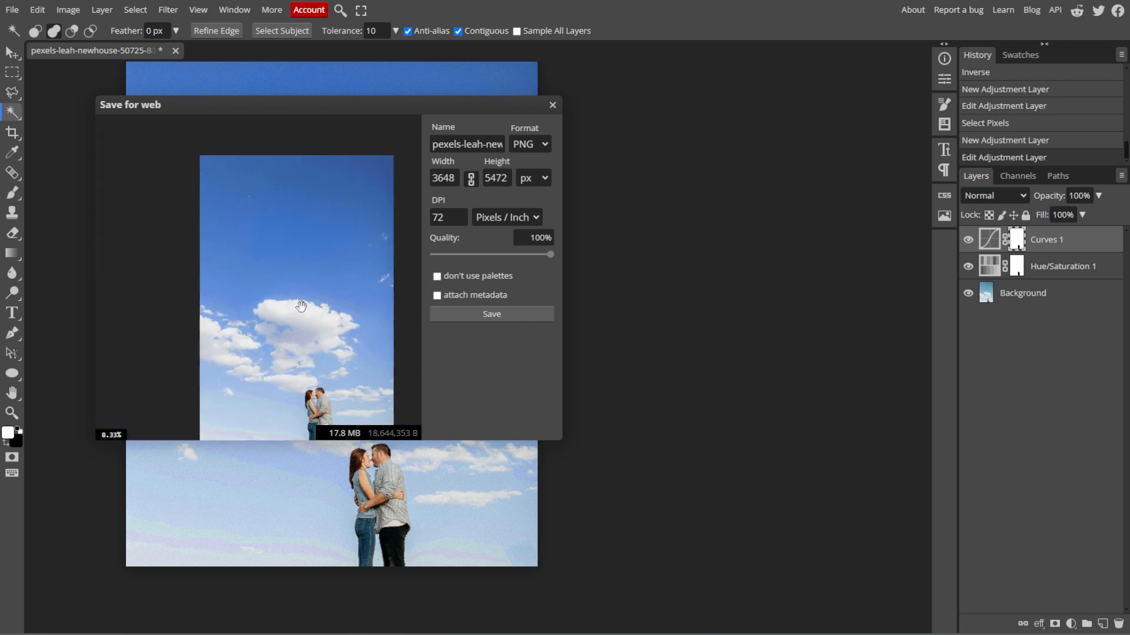
mouse_move(299, 310)
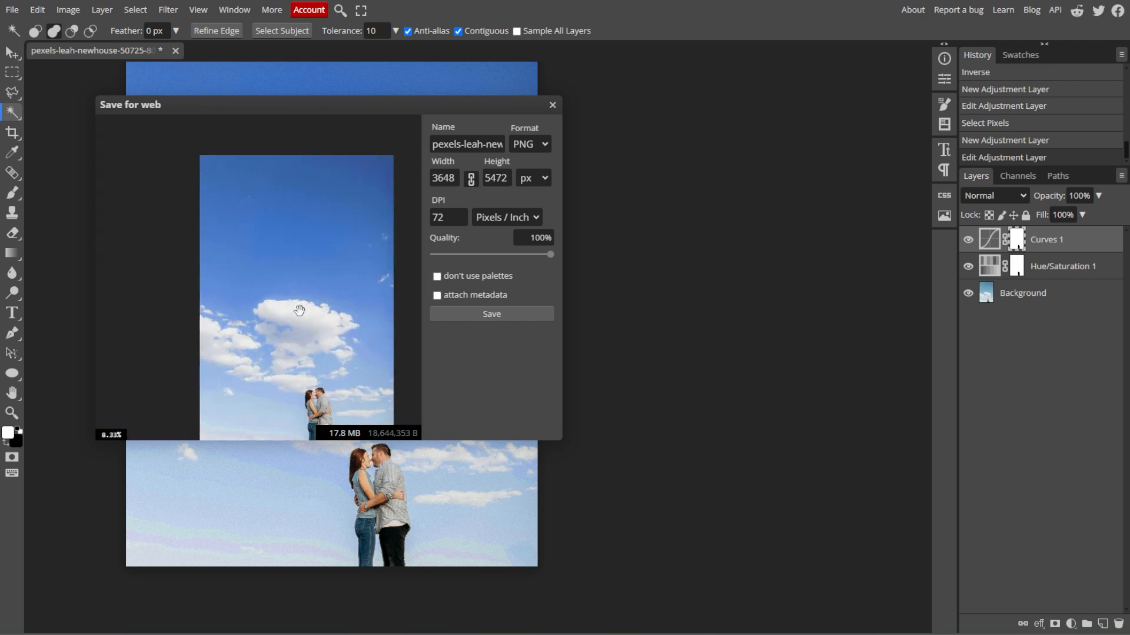